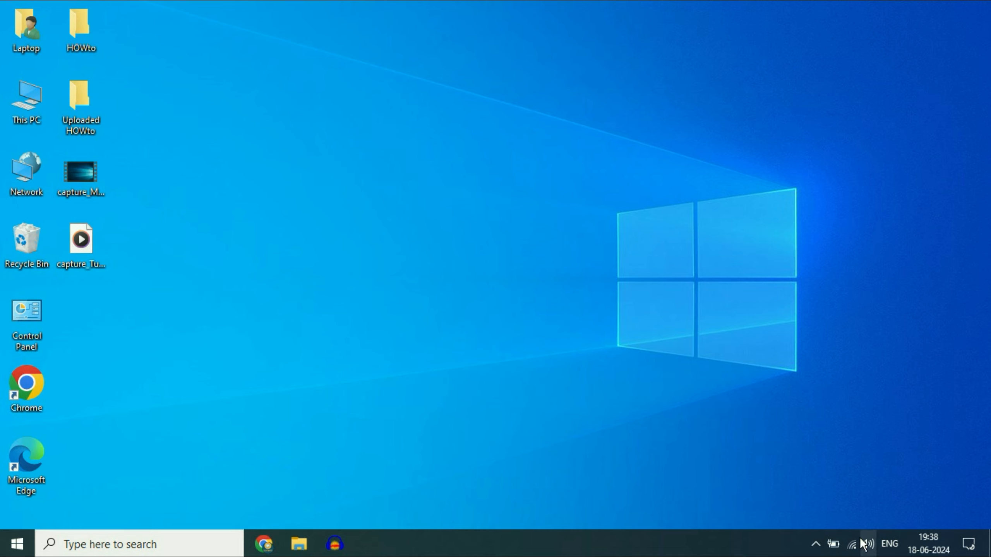
Reach the Playback devices list in the classic Sound dialog from the speaker tray icon
right_click(867, 543)
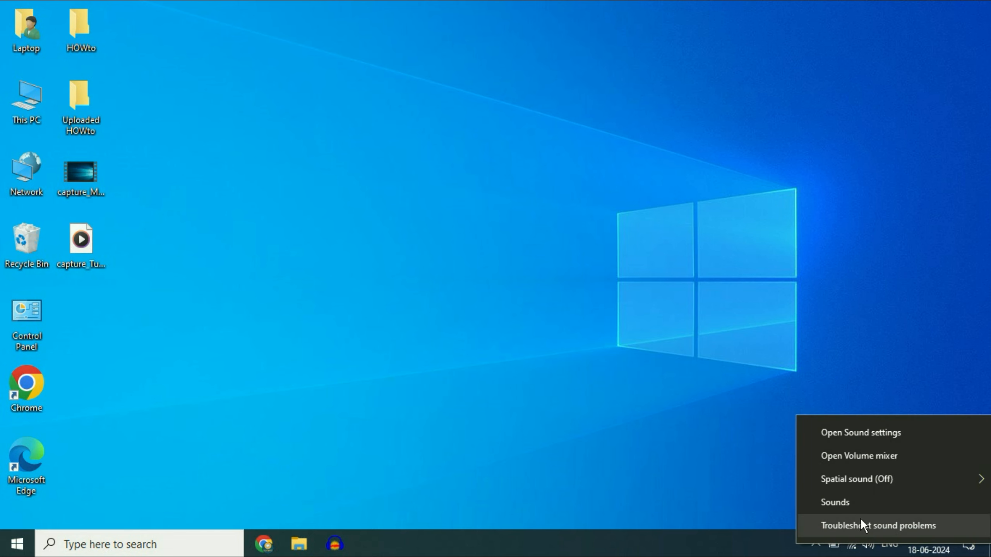
left_click(835, 502)
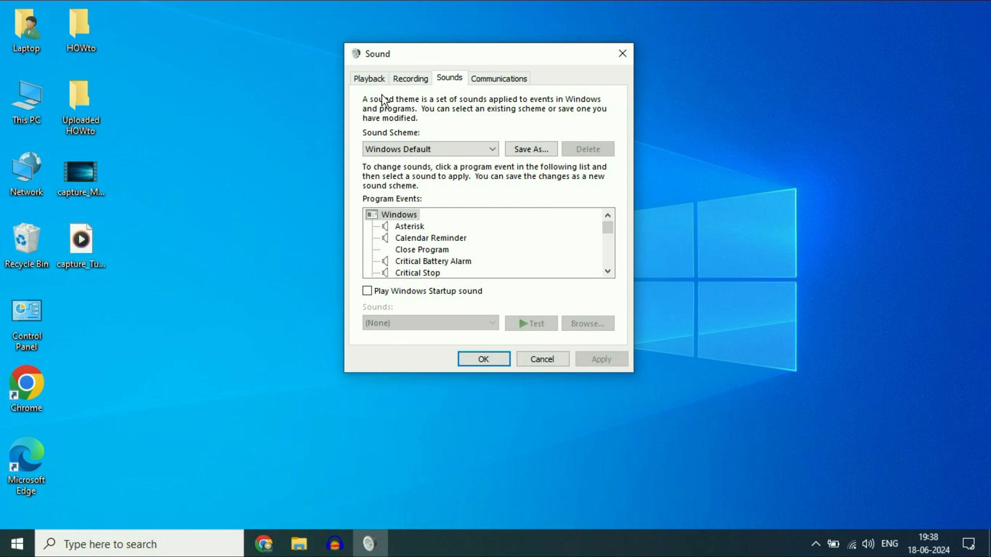
left_click(369, 79)
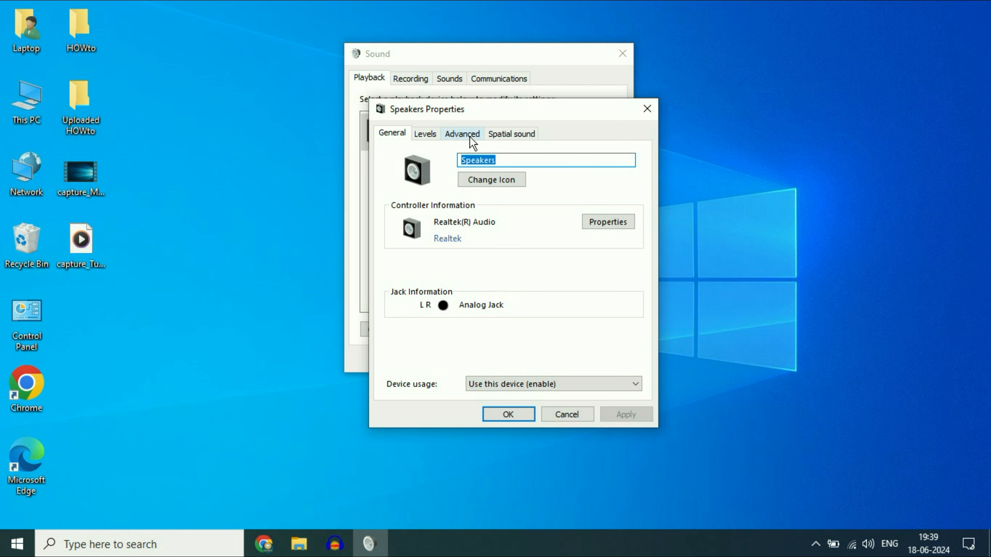
In Advanced settings, choose 24 bit, 44100 Hz (Studio Quality) as the speakers' default format
left_click(462, 134)
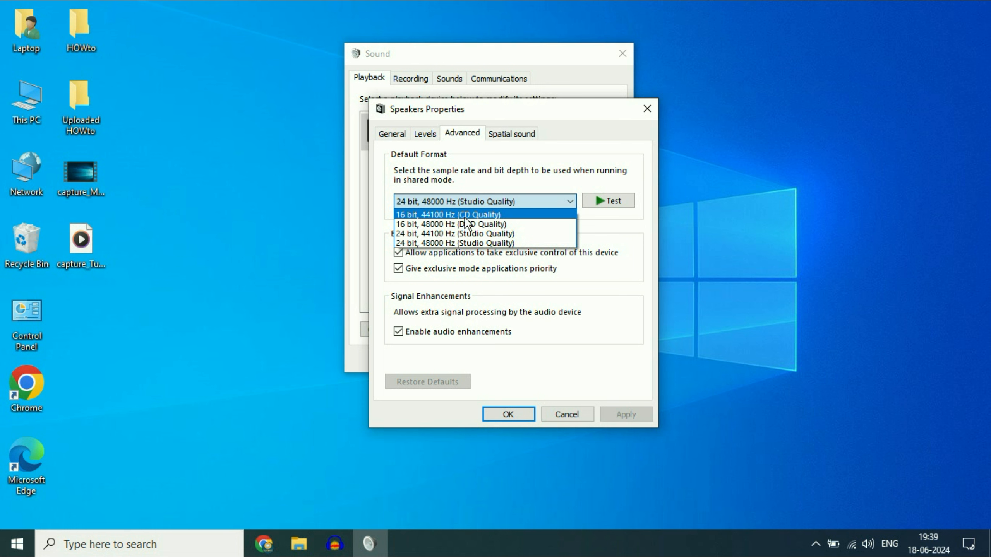
left_click(452, 224)
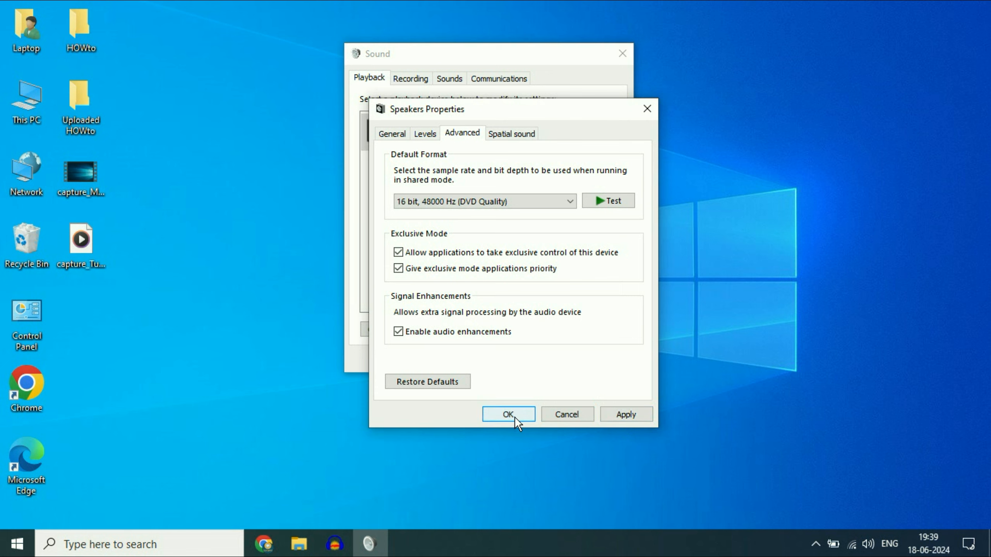
left_click(483, 201)
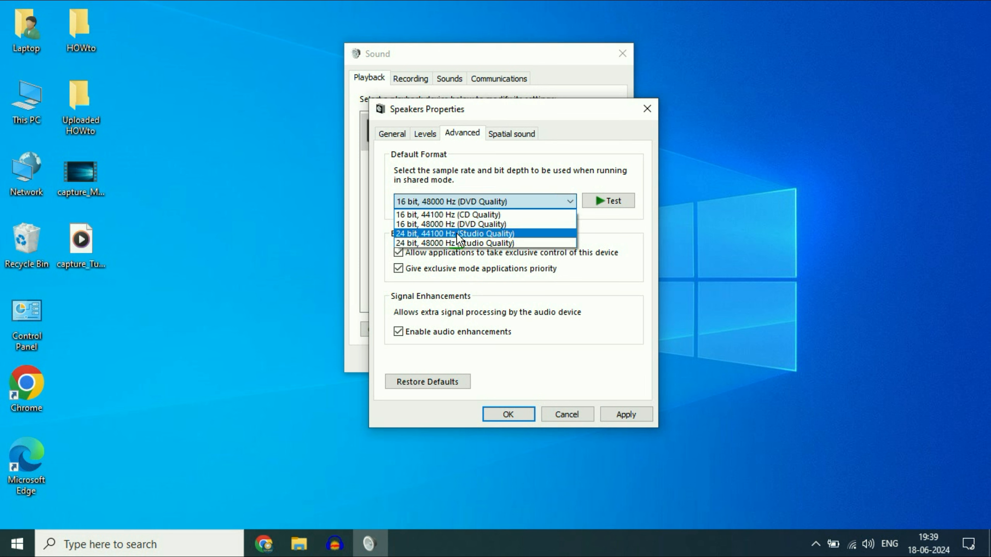
left_click(454, 233)
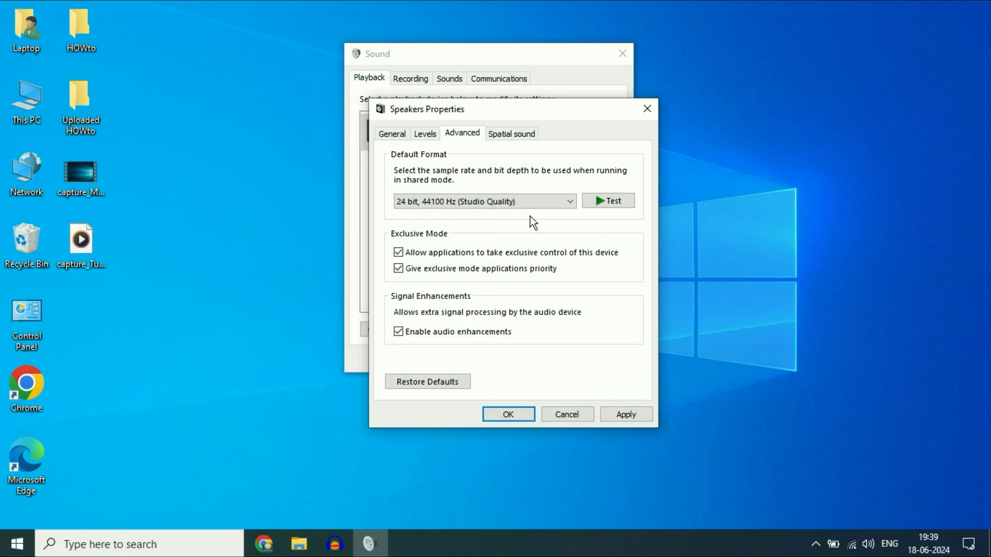
mouse_move(568, 267)
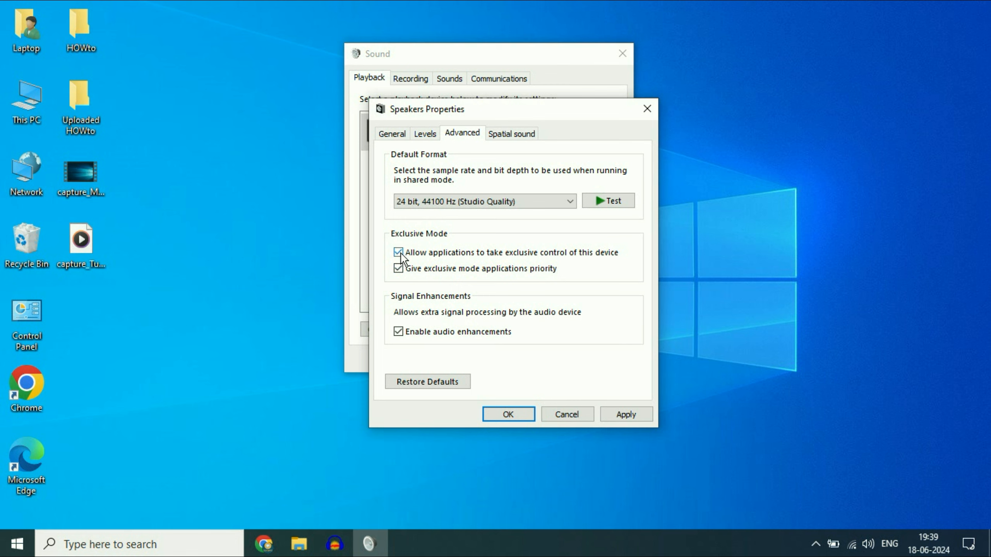
Disable applications' exclusive control and audio enhancements for the speakers, then confirm with OK
left_click(398, 253)
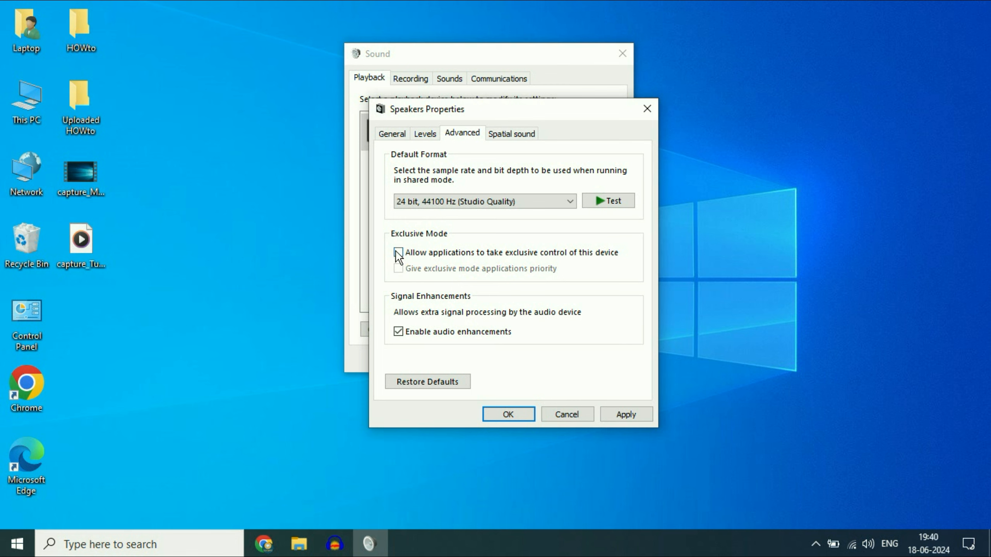
left_click(398, 253)
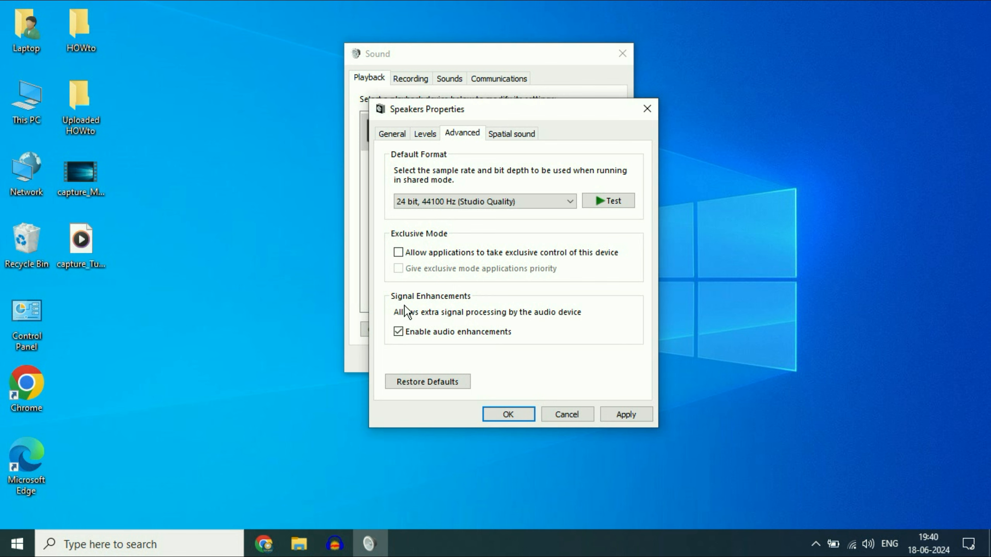
left_click(398, 332)
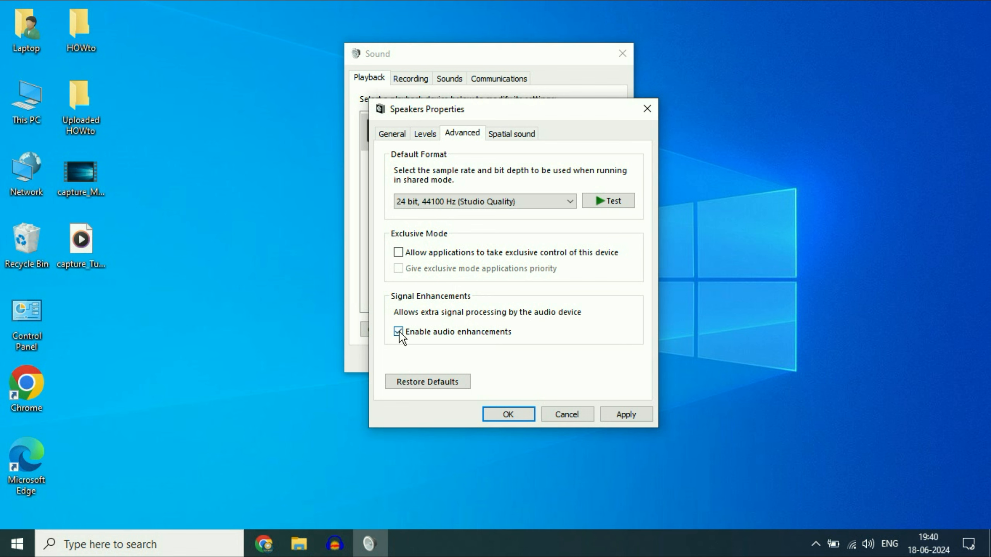
left_click(398, 332)
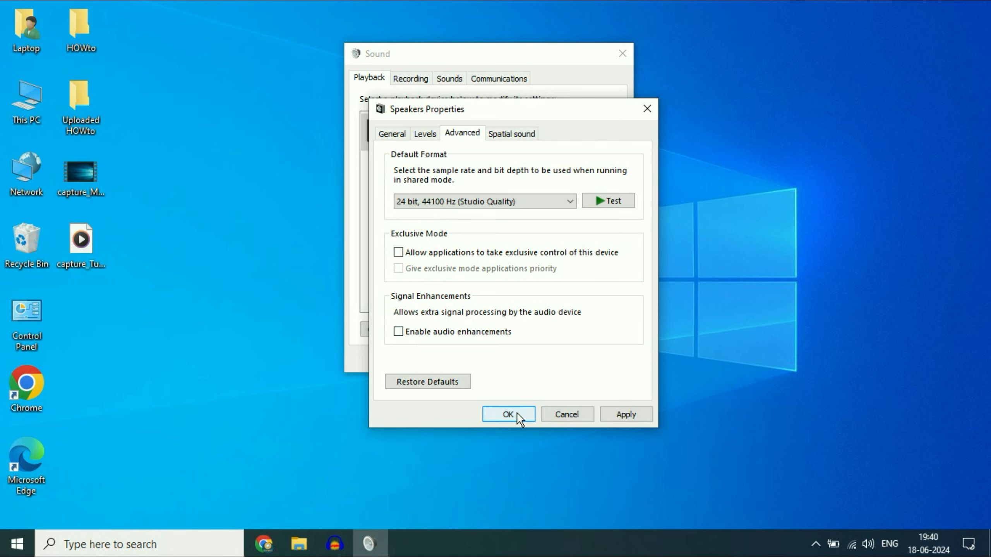
left_click(508, 414)
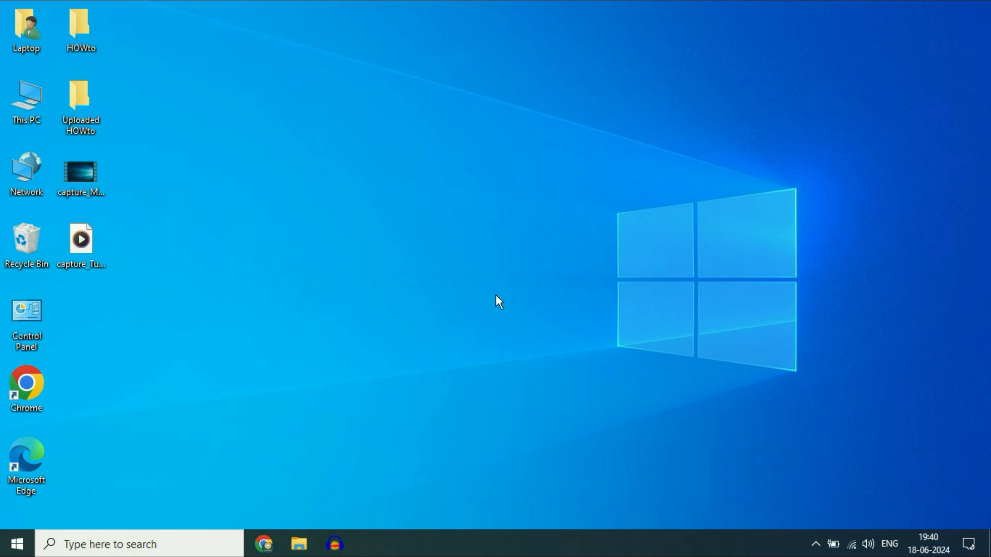
mouse_move(447, 281)
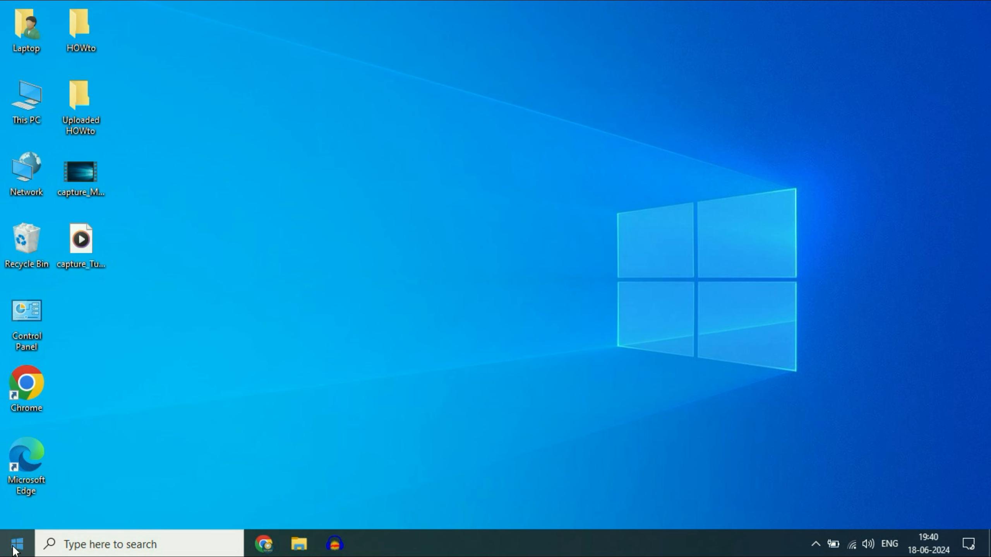
Launch Device Manager from the Start button's system tools menu
right_click(15, 543)
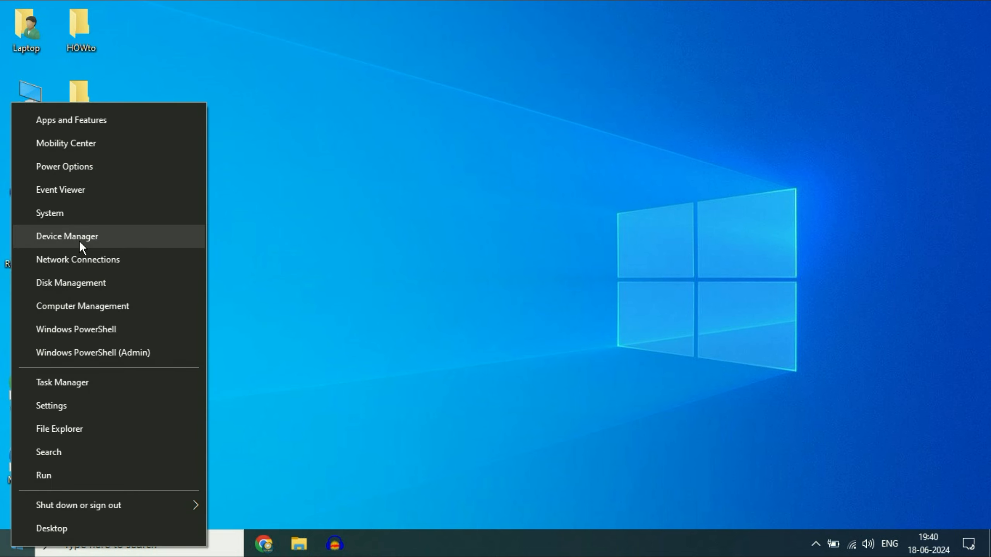
left_click(67, 235)
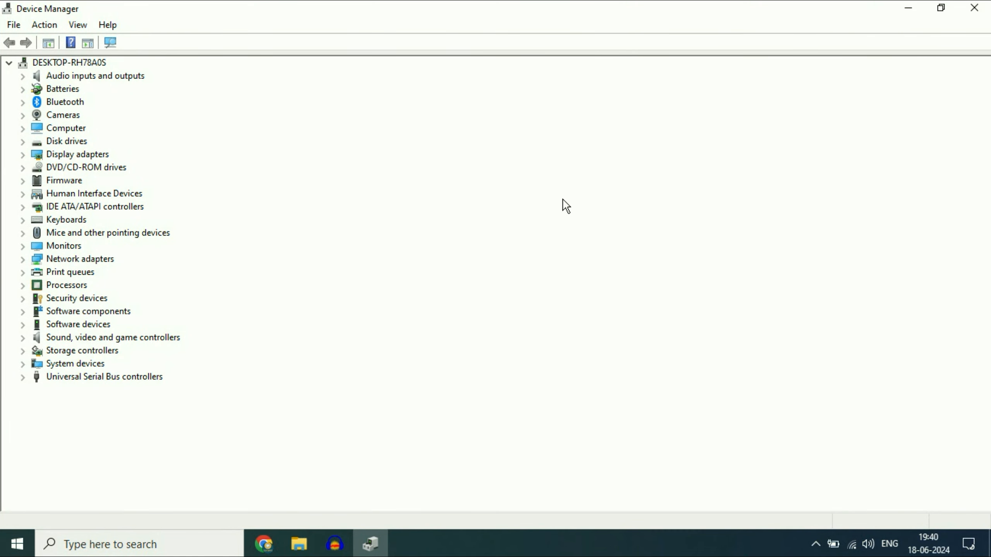
Under Audio inputs and outputs, uninstall the Speakers (Realtek(R) Audio) device
left_click(94, 75)
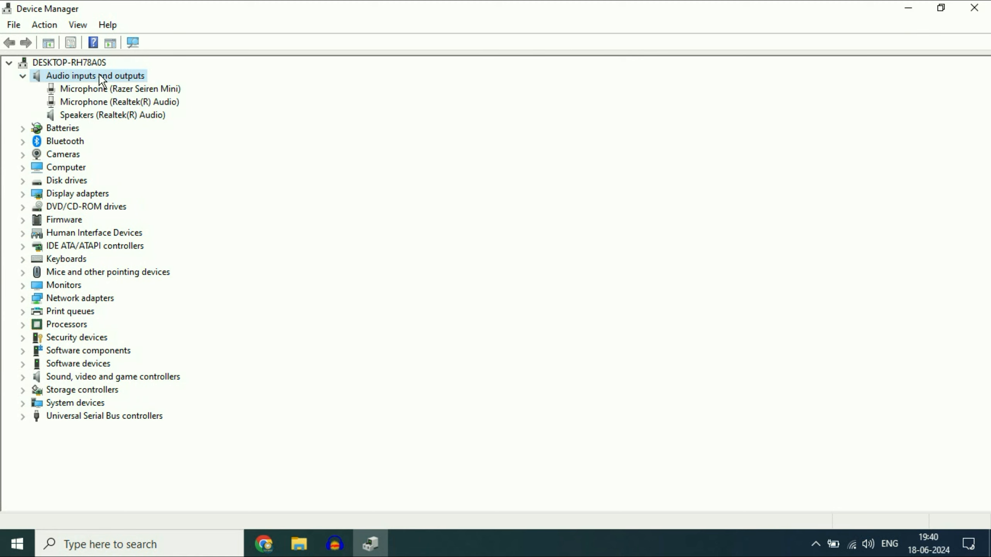
left_click(113, 114)
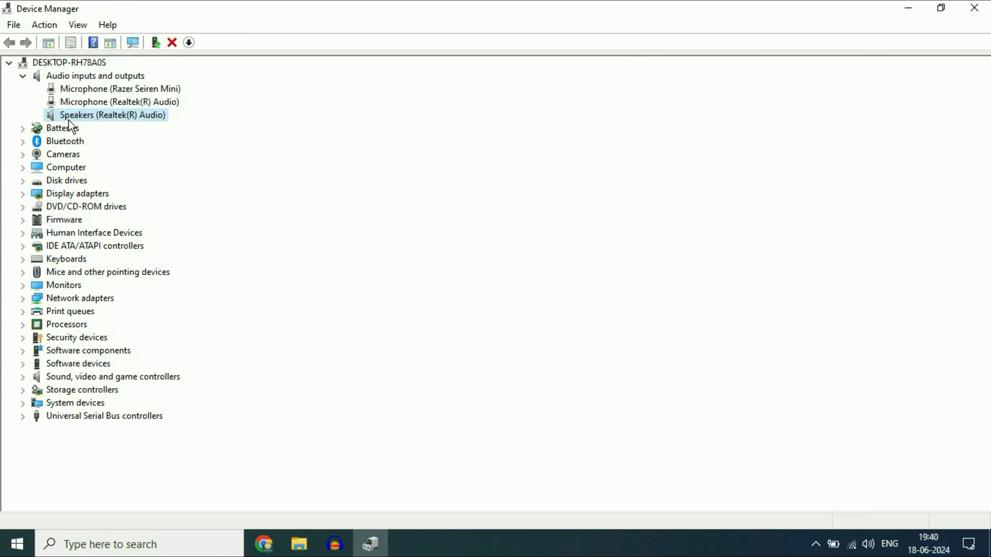
mouse_move(114, 123)
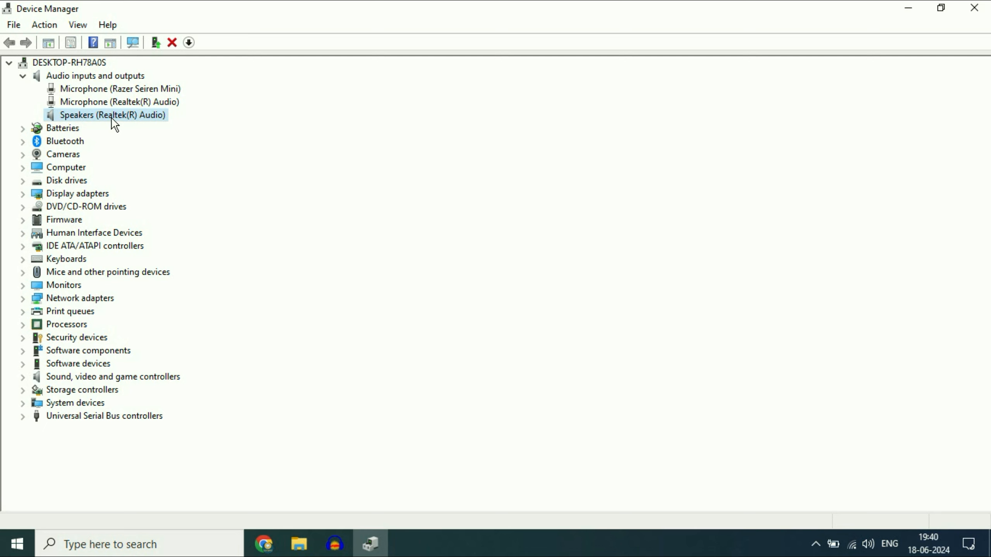
right_click(112, 115)
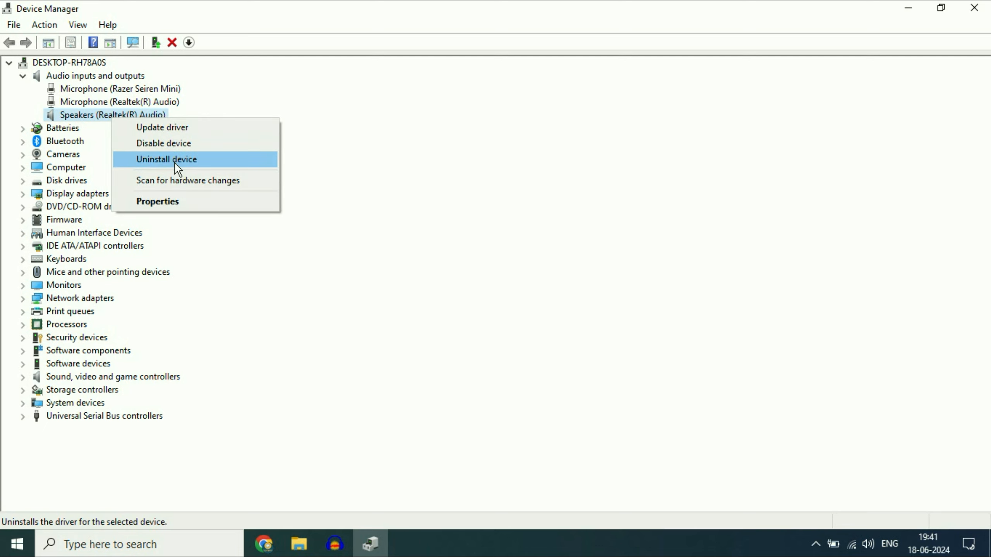
left_click(167, 160)
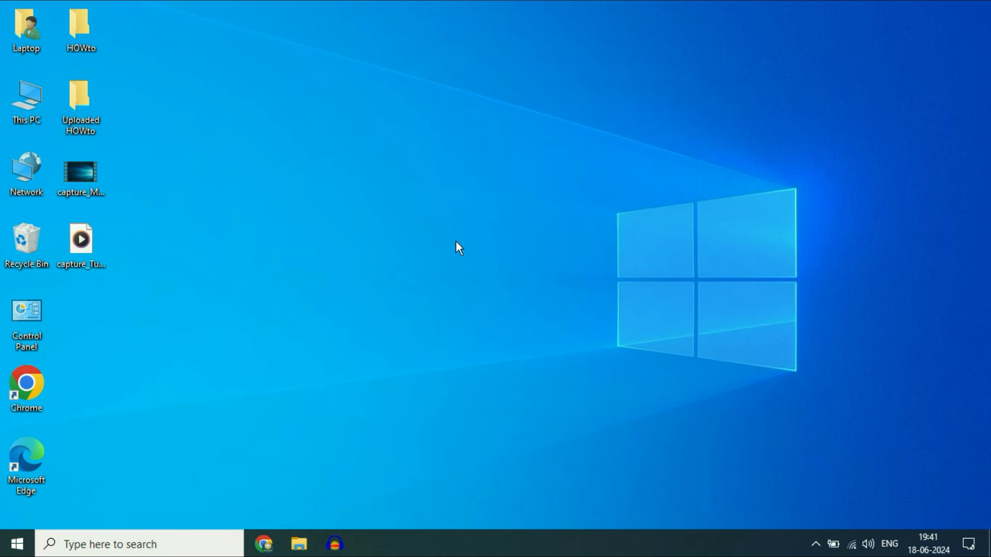
mouse_move(568, 219)
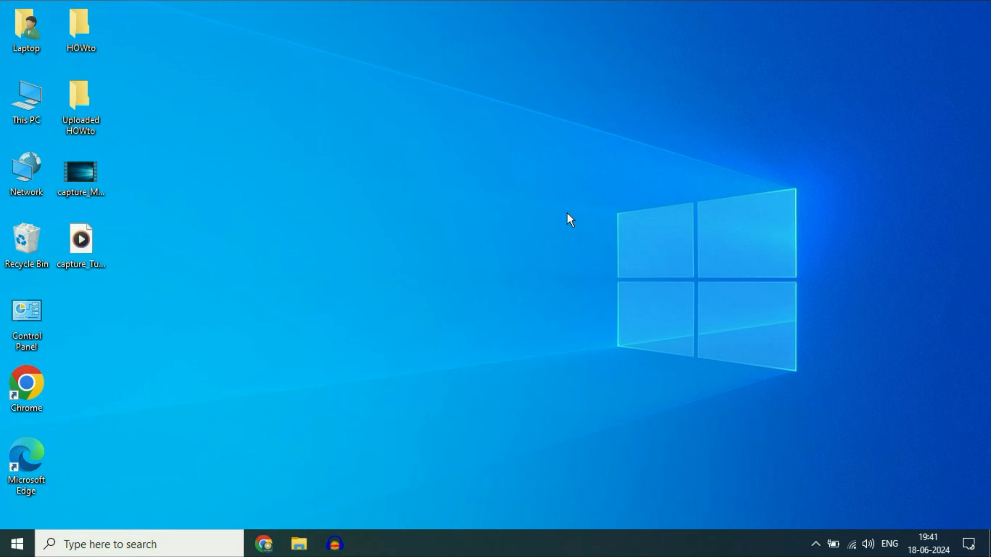
mouse_move(447, 236)
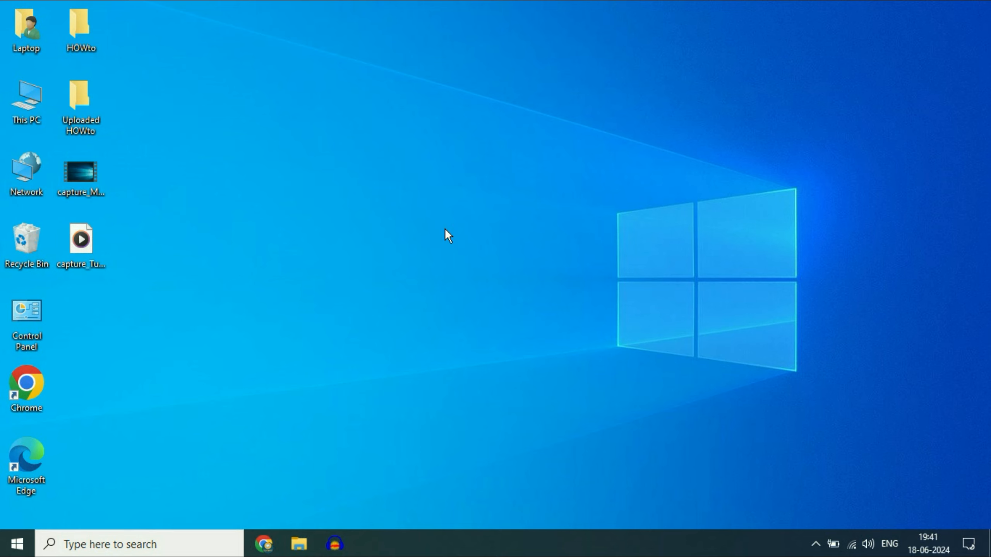